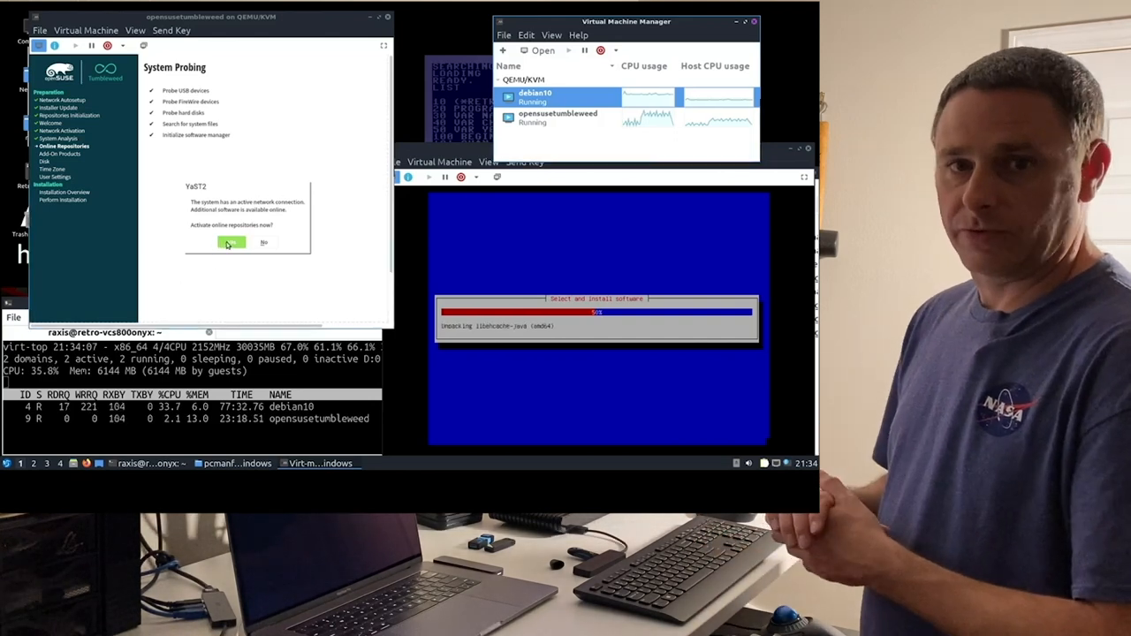
Confirm activating online repositories in the openSUSE Tumbleweed YaST2 installer dialog
{"action": "left_click", "coordinate": [230, 243]}
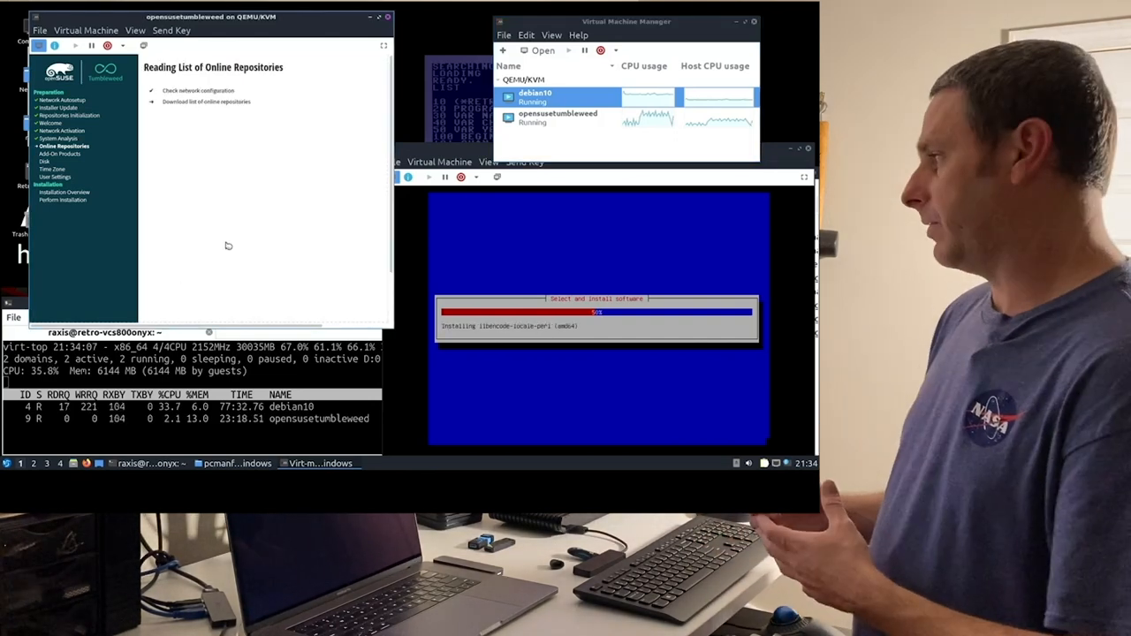